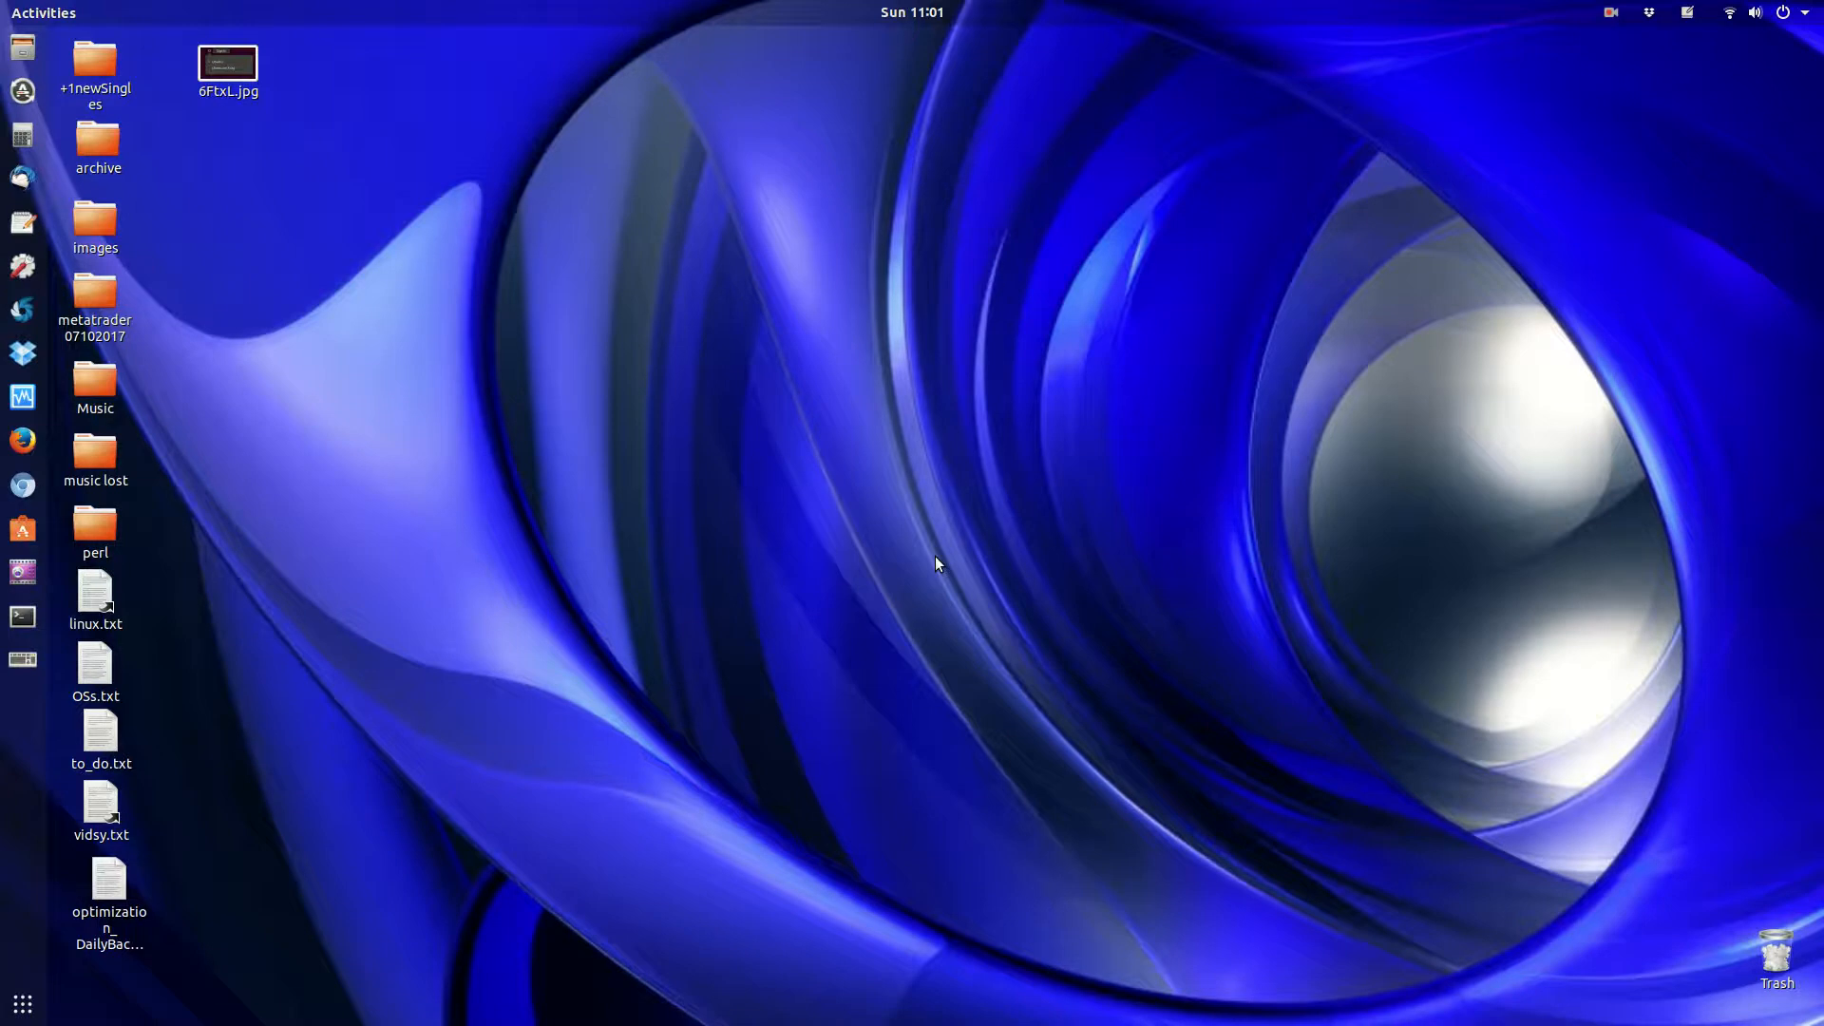
mouse_move(861, 410)
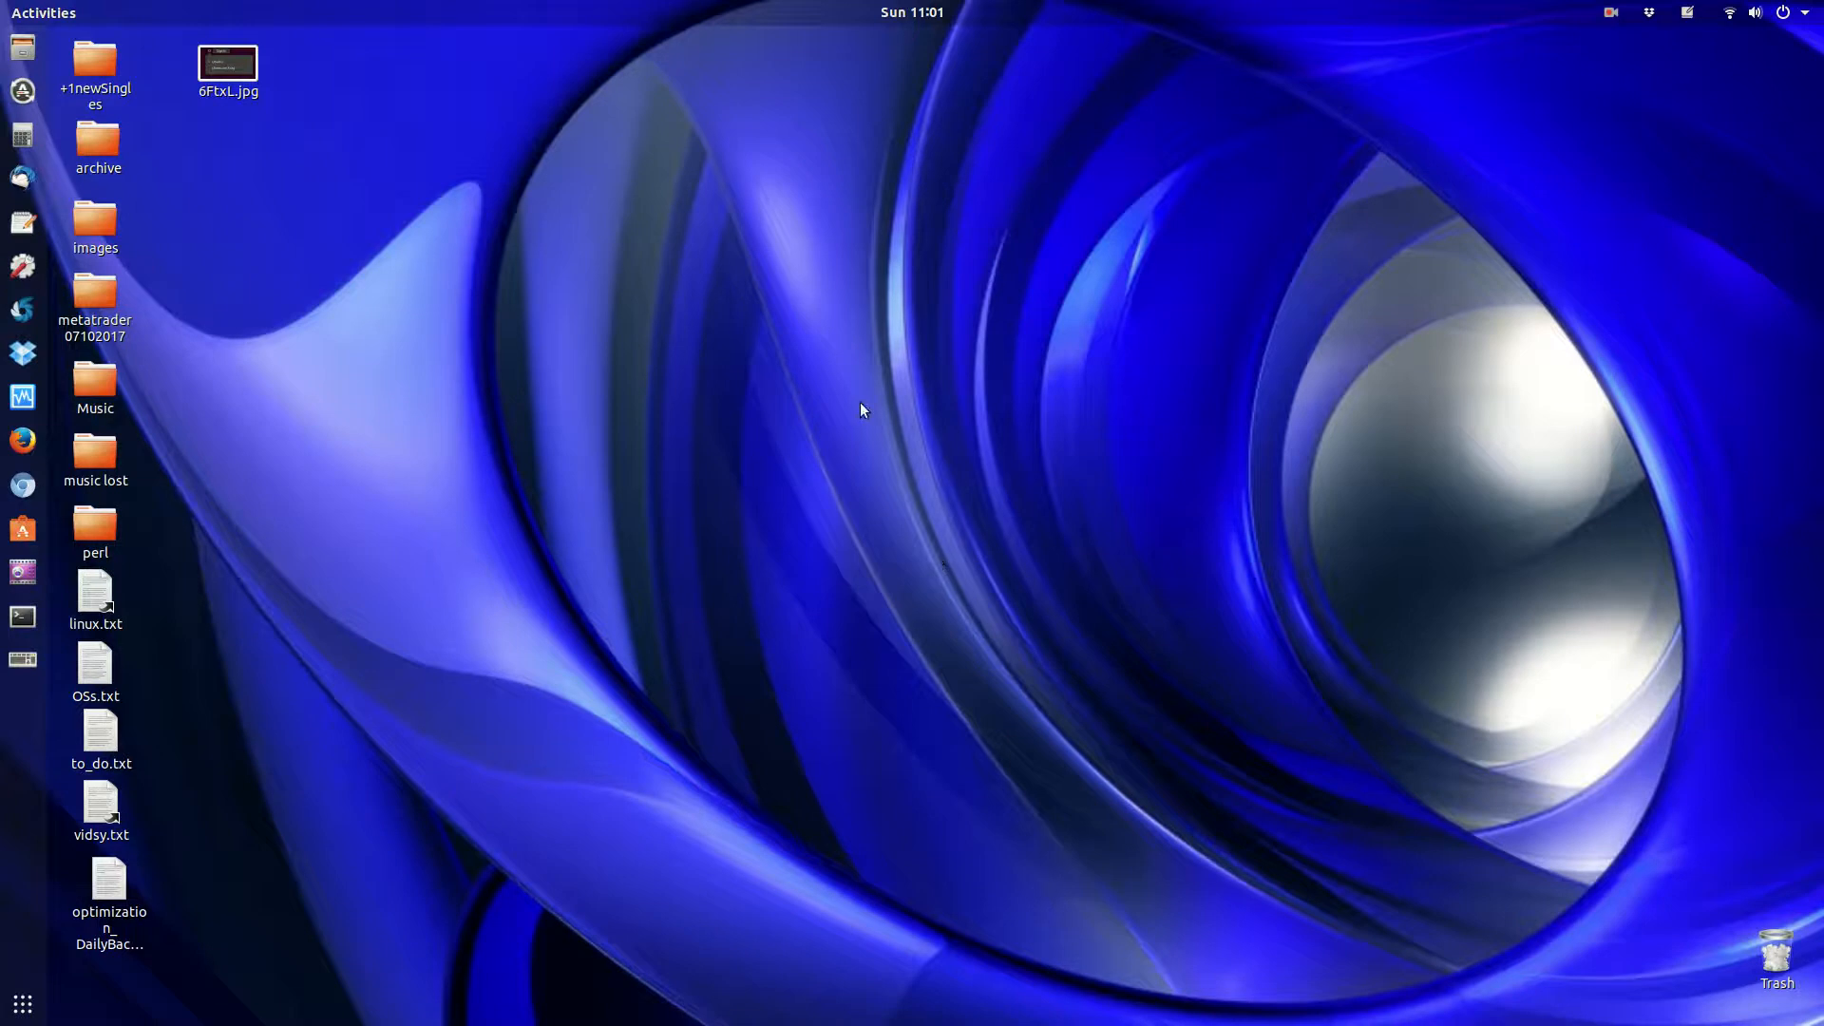
mouse_move(12, 239)
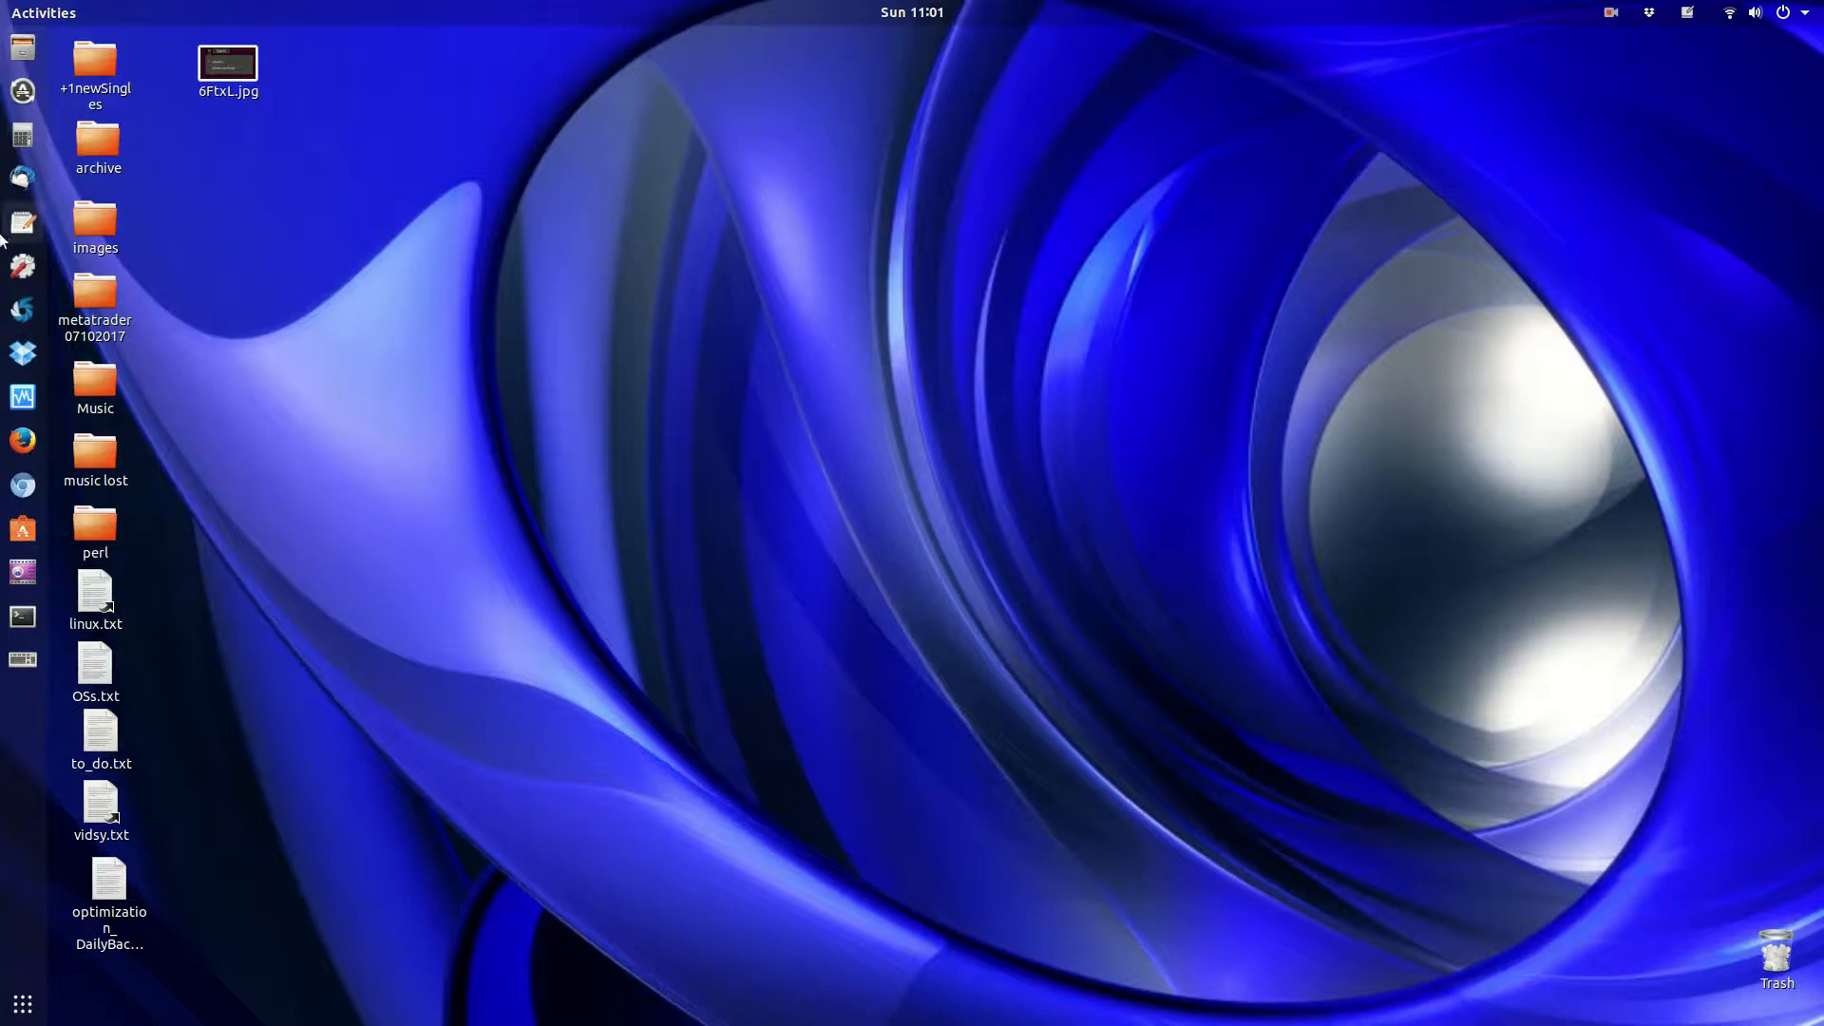
mouse_move(23, 1003)
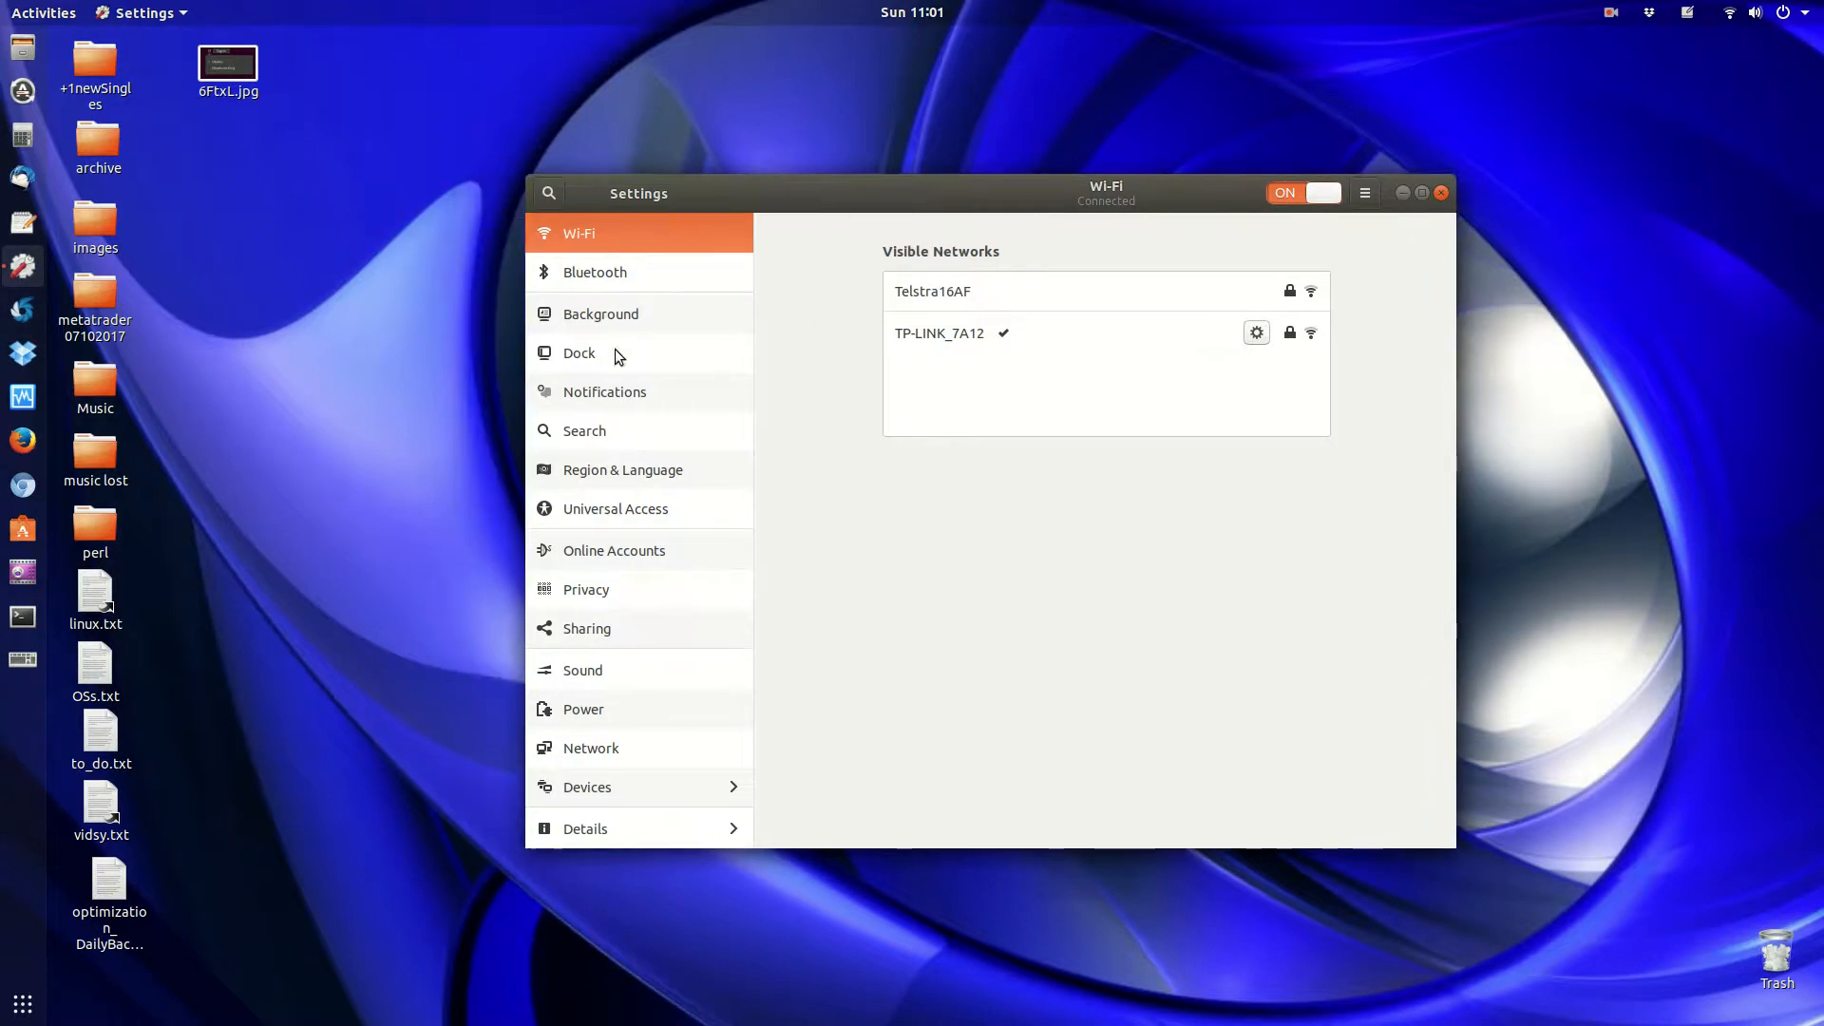
Go to Devices > Displays and bring up the Night Light dialog.
click(587, 786)
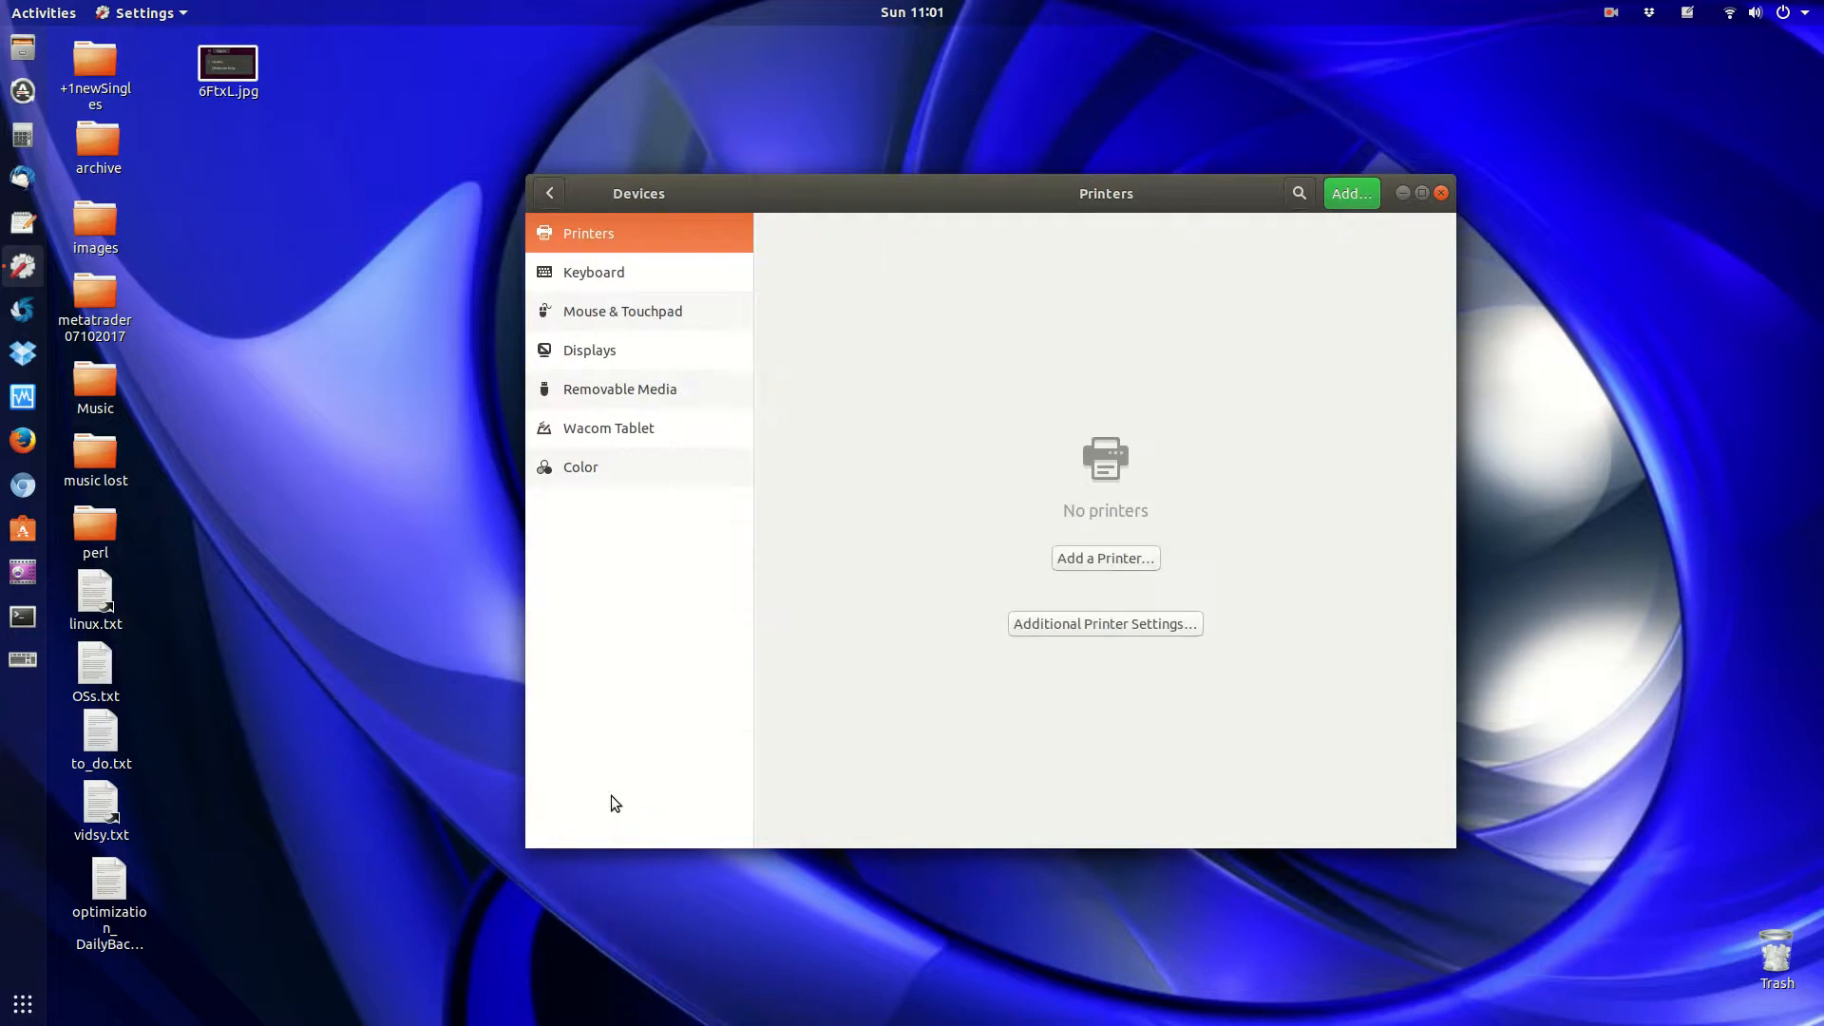
click(589, 349)
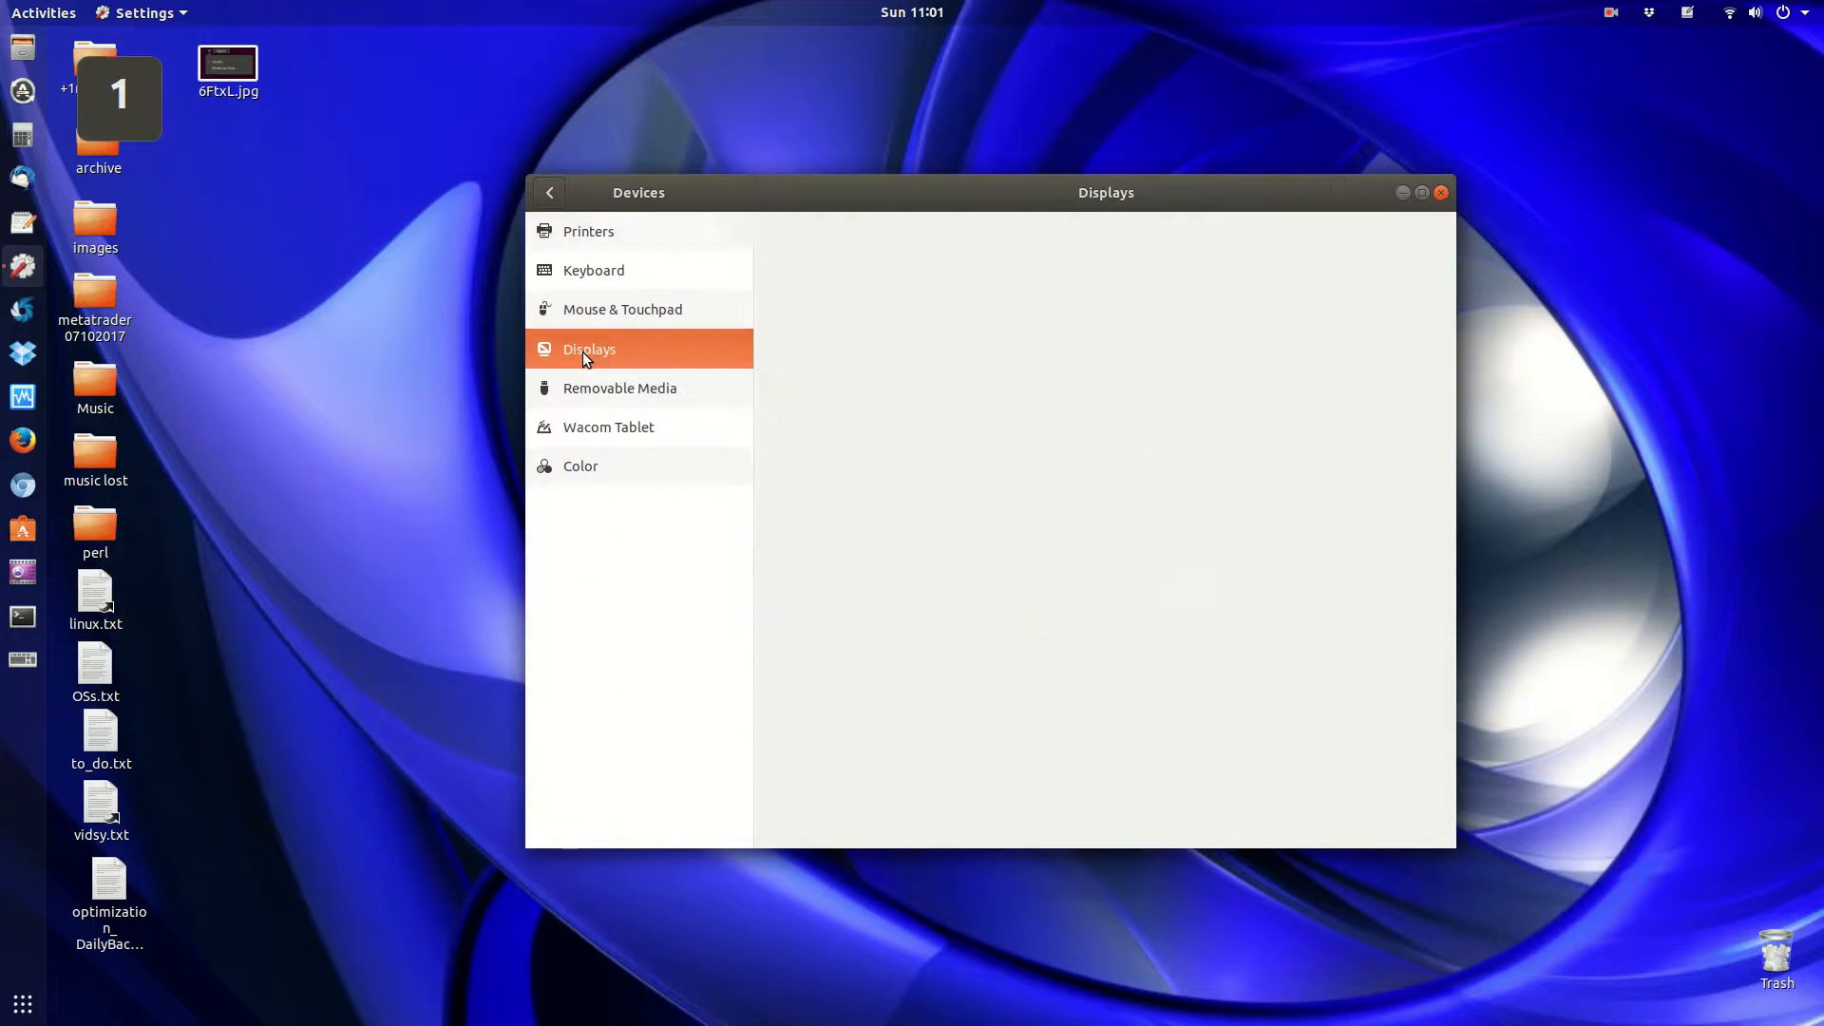
click(589, 349)
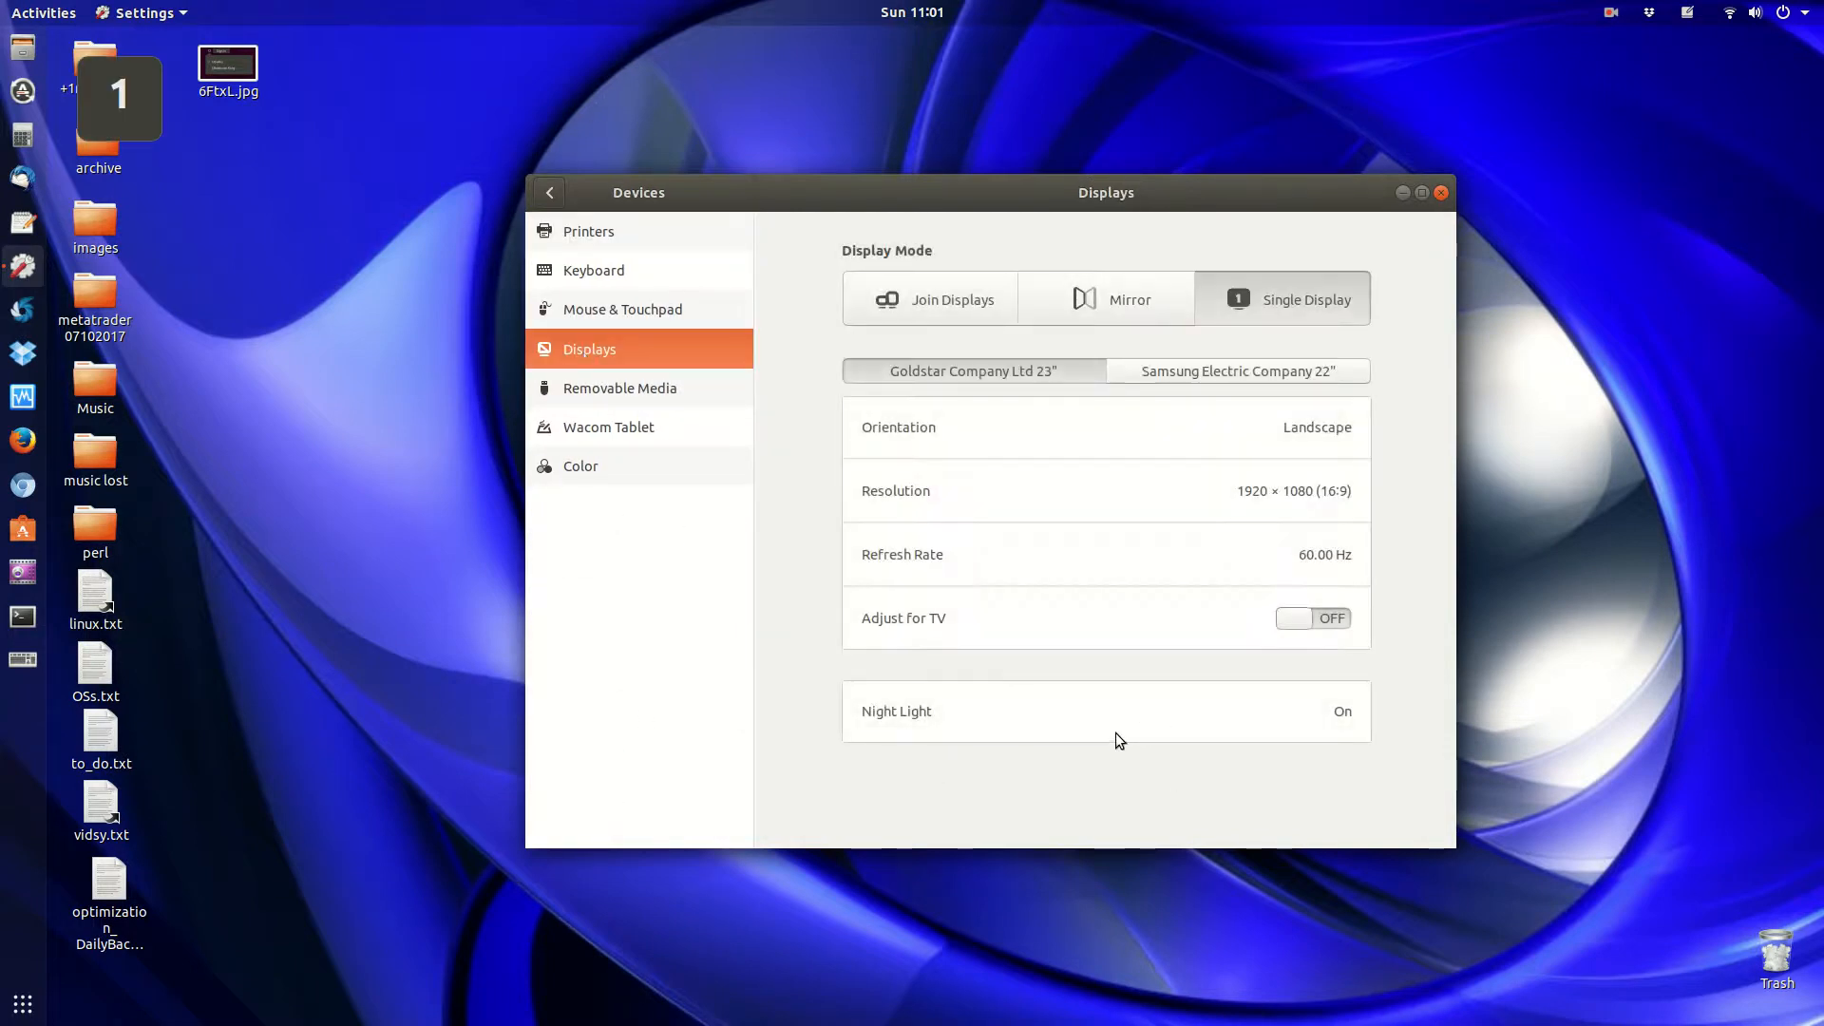
click(1106, 710)
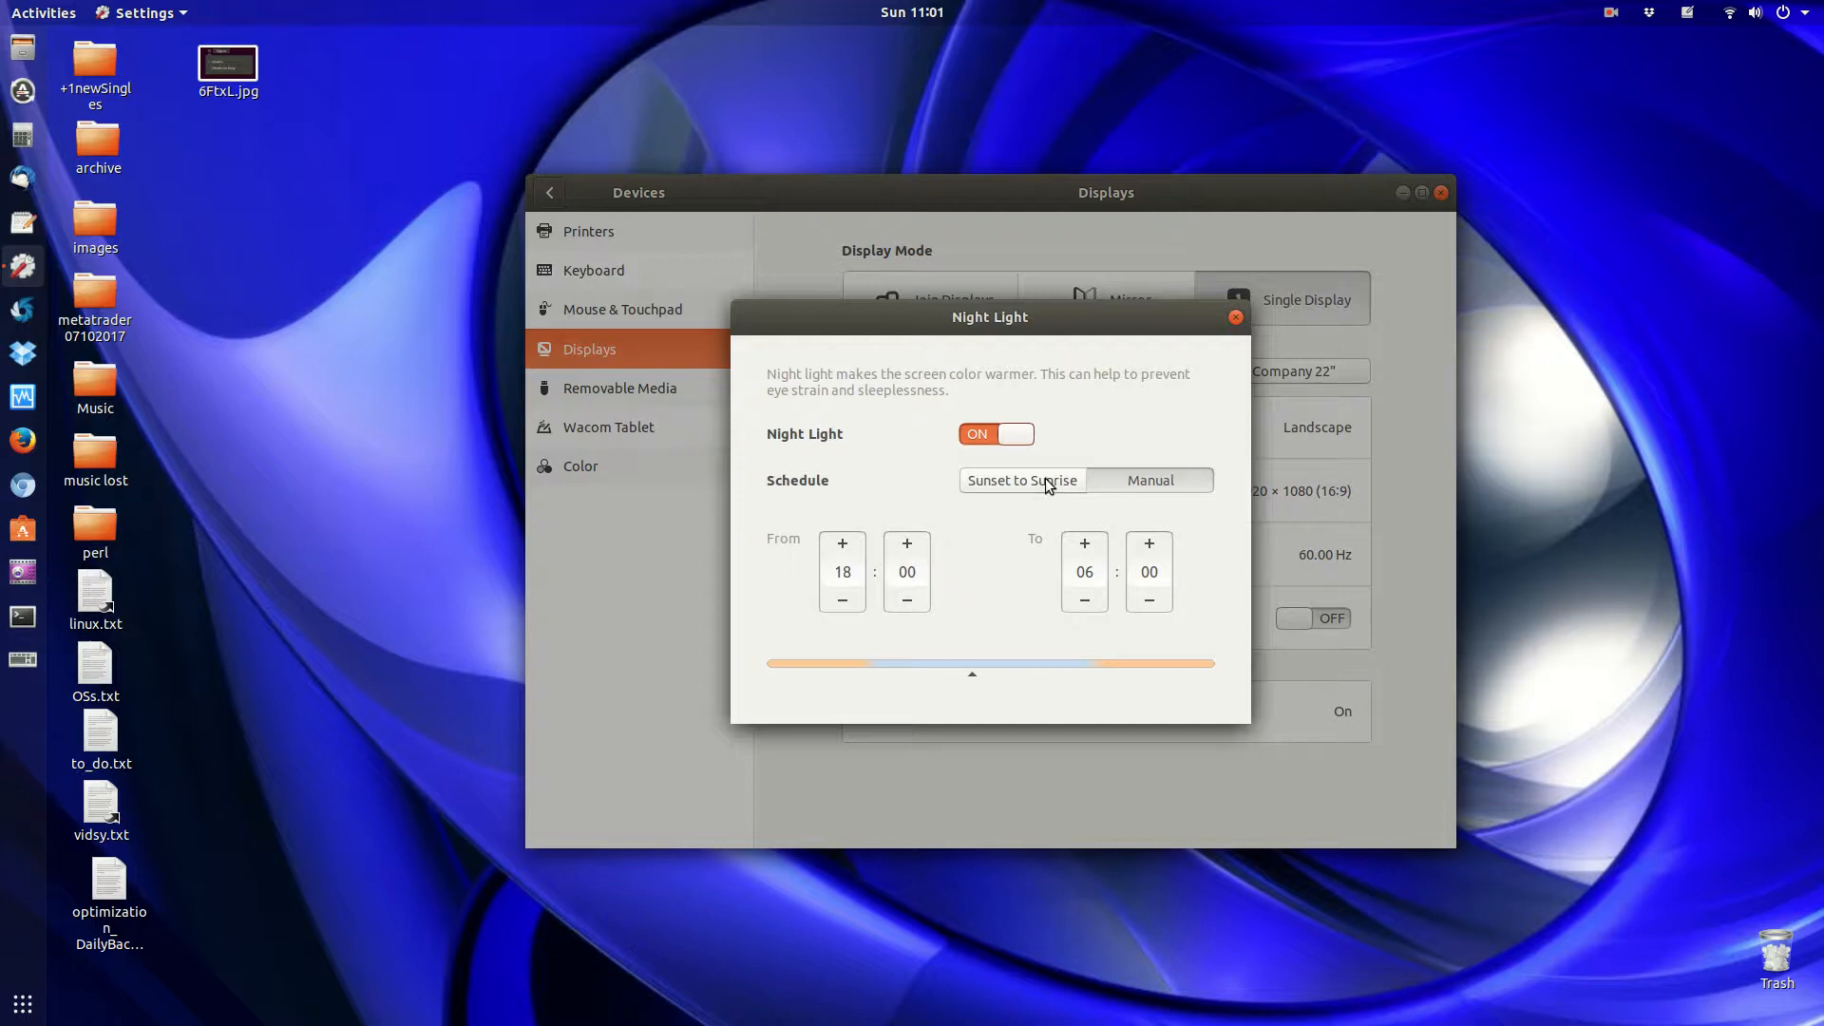
Switch the Night Light schedule to Manual with a start time of 10:00, end 06:00.
click(1022, 480)
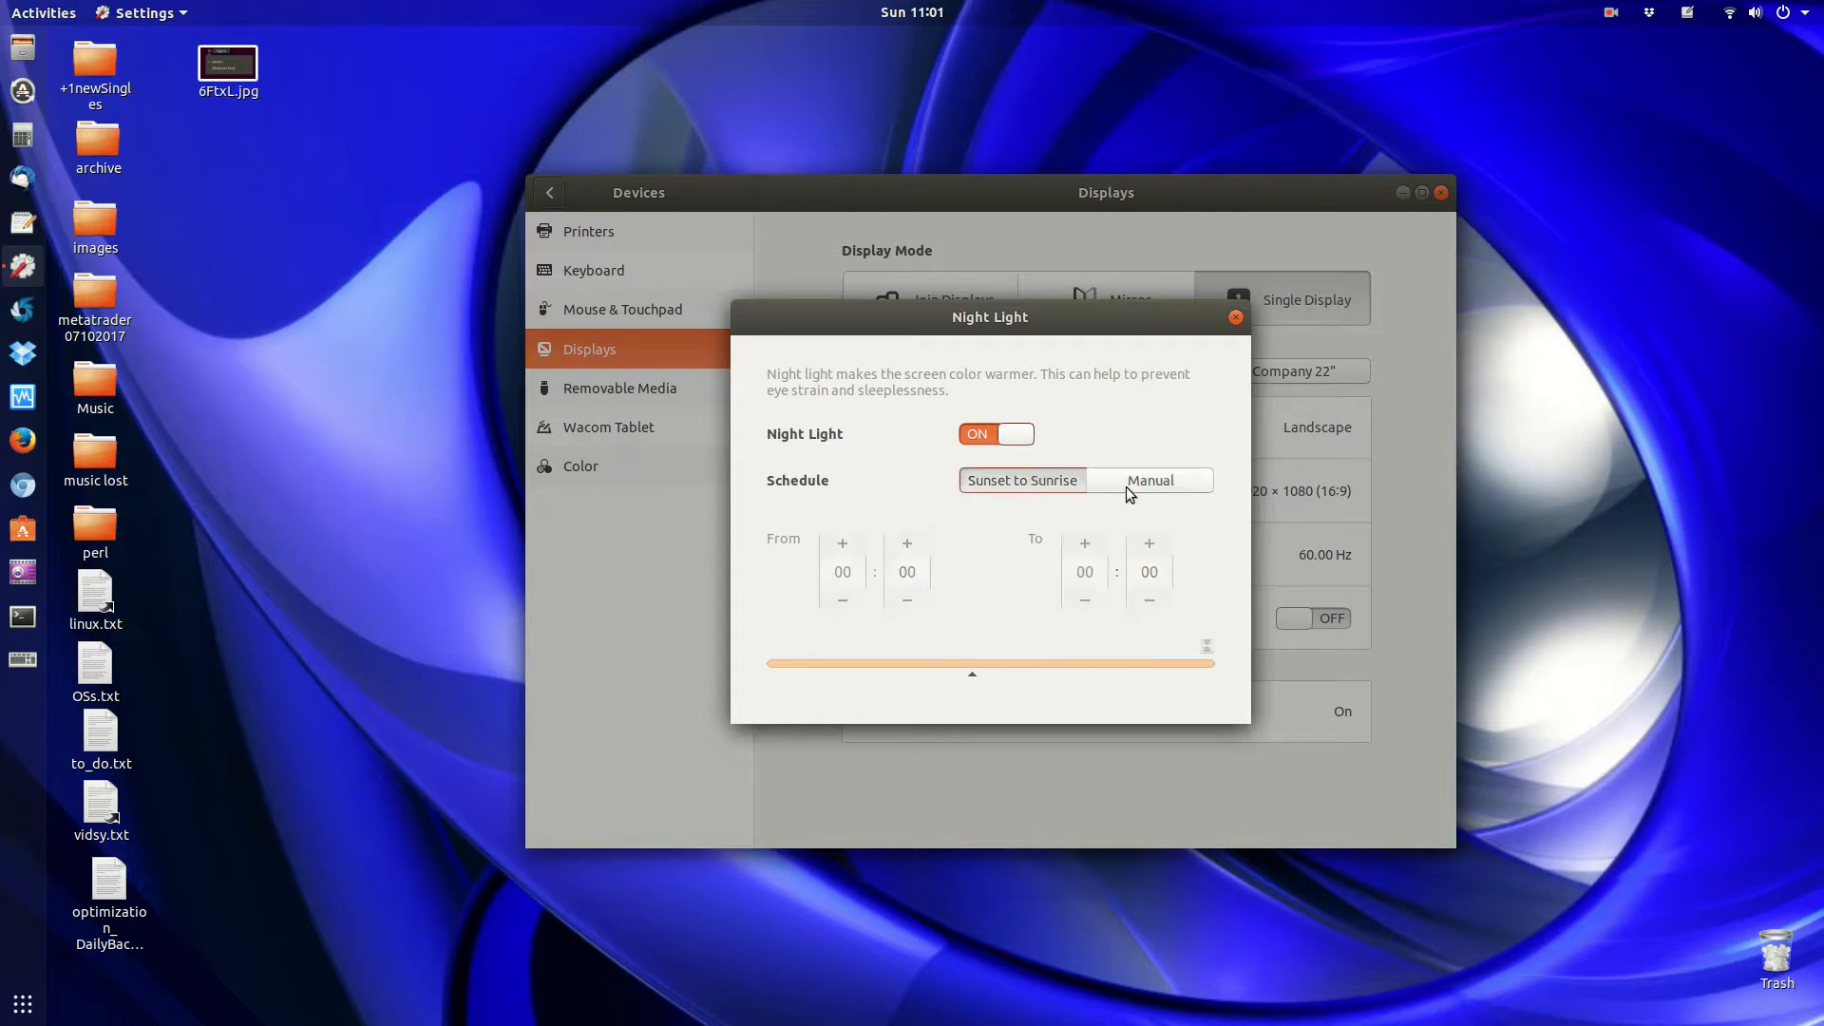
click(1147, 478)
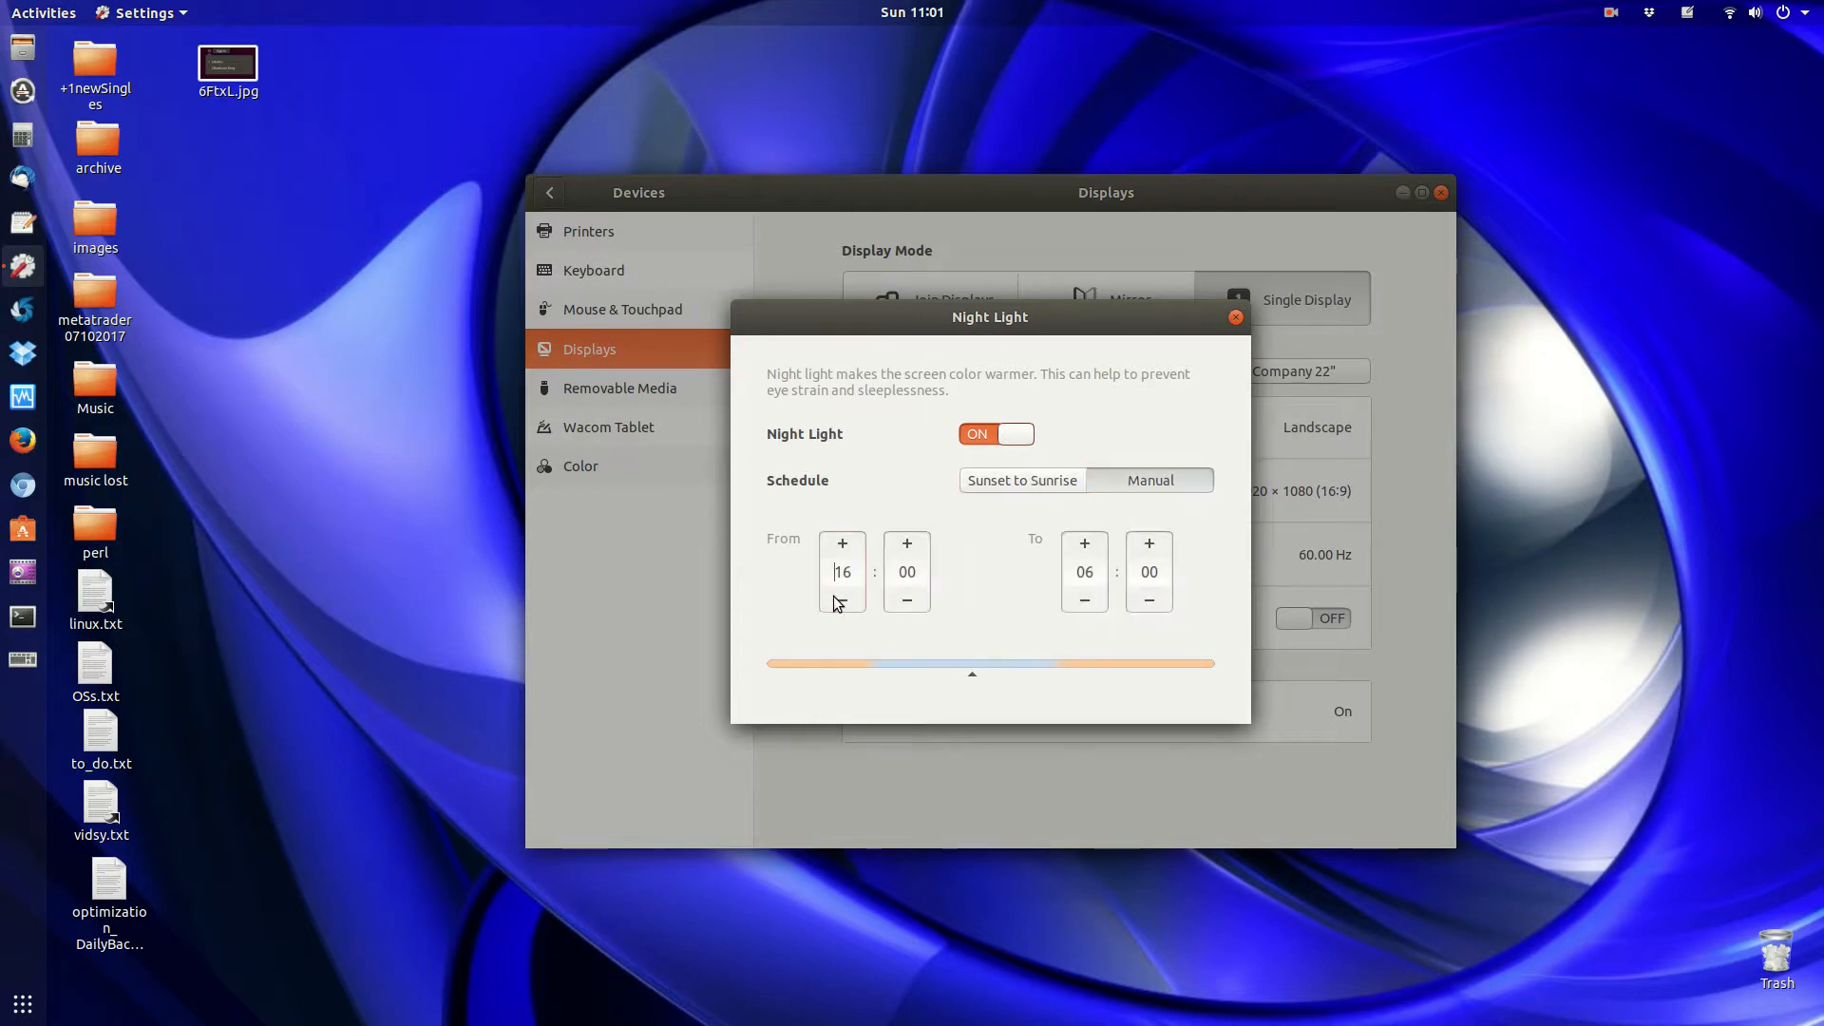
click(842, 602)
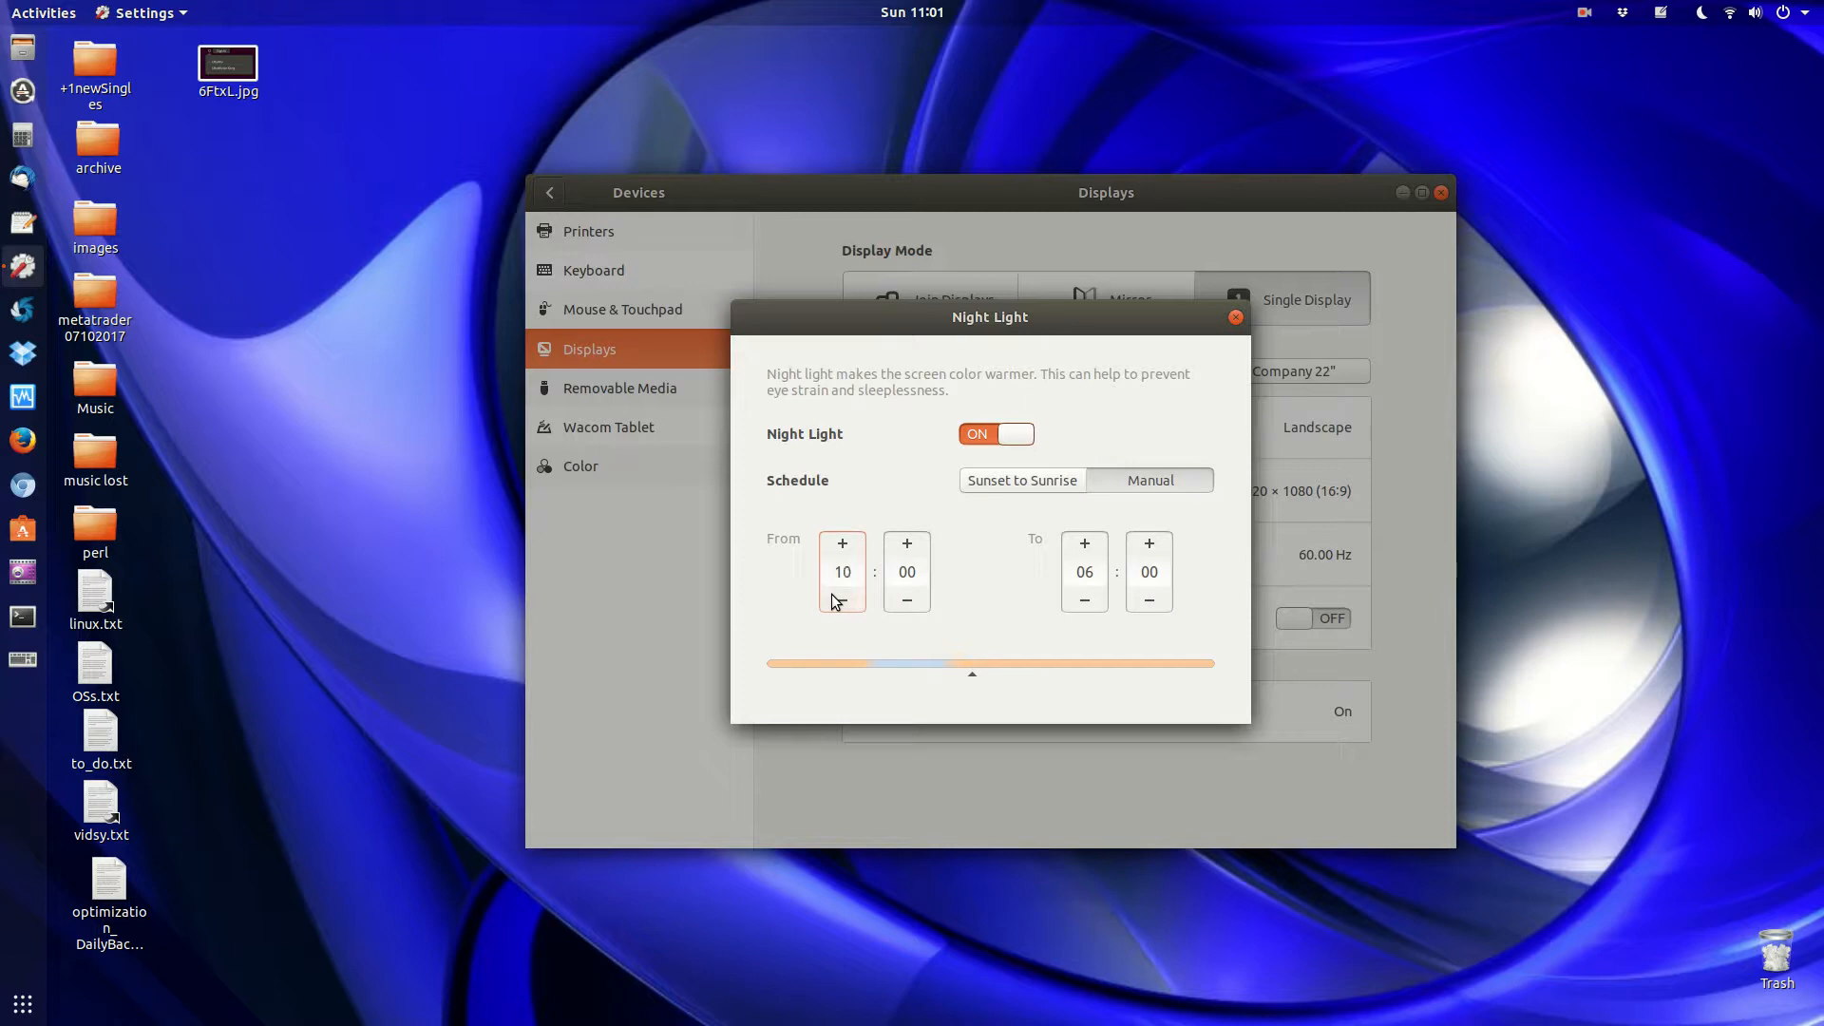
click(841, 572)
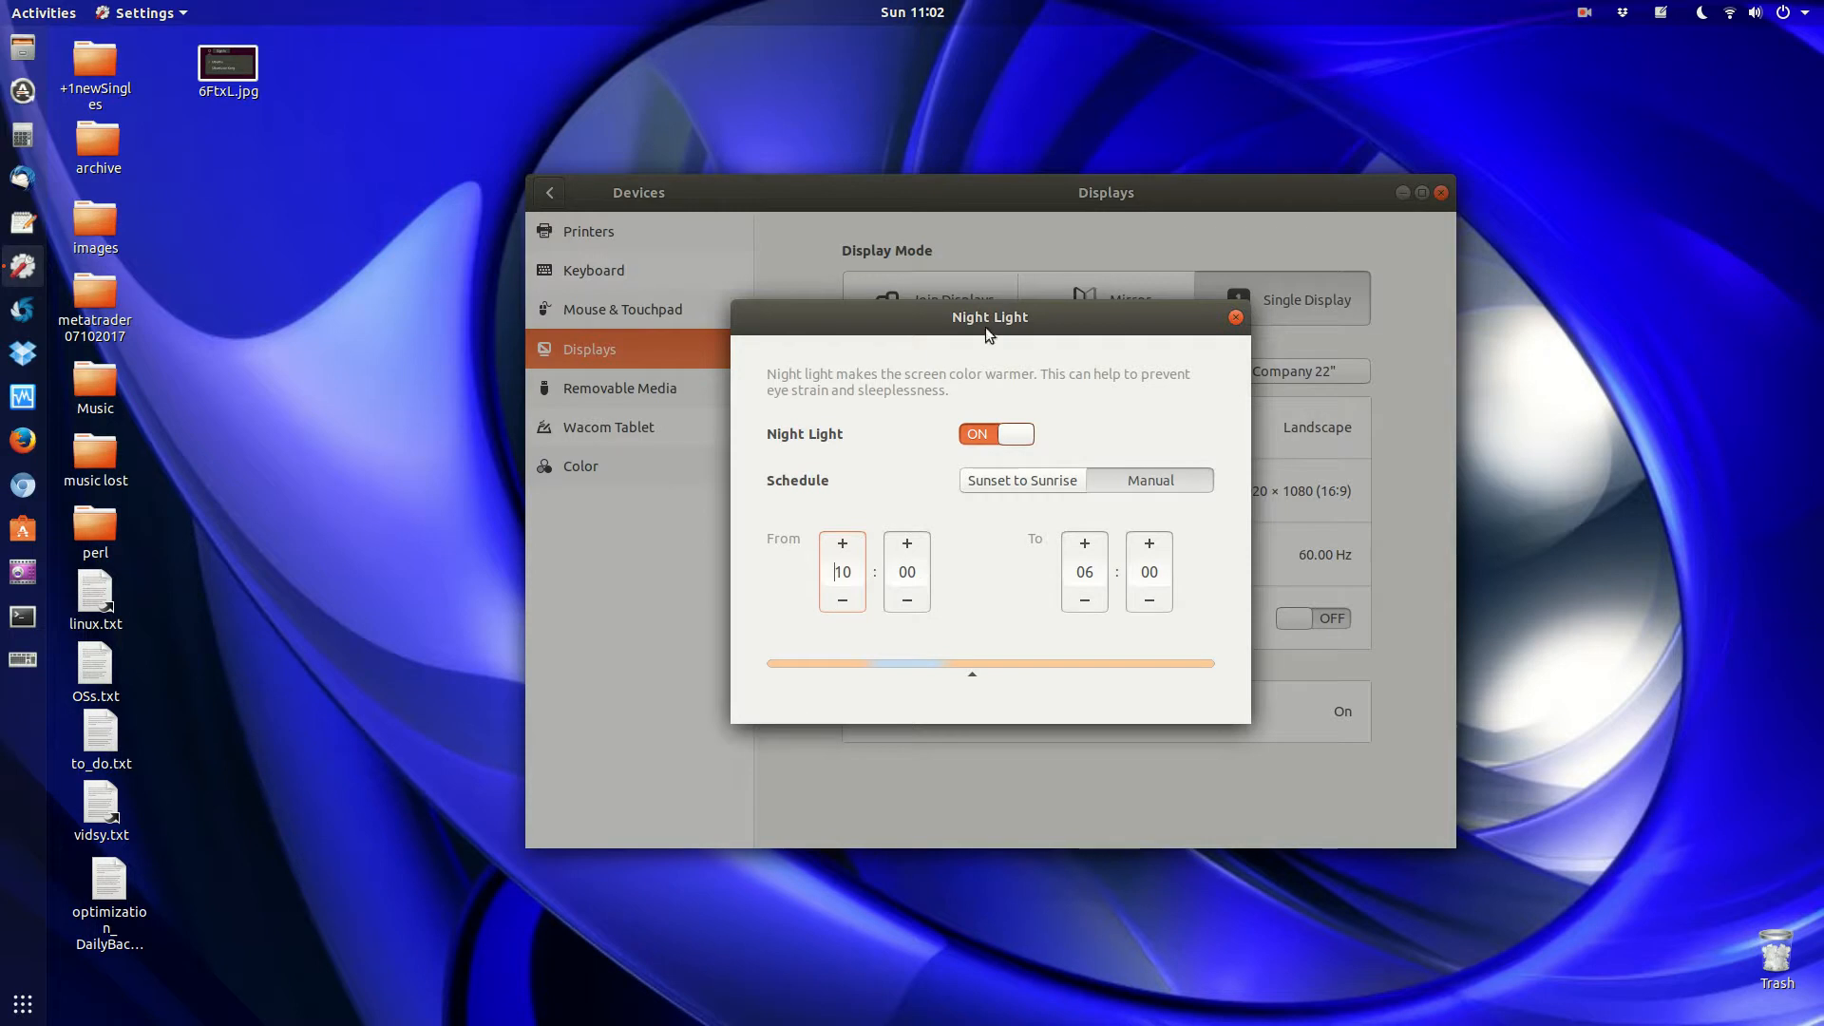
mouse_move(1126, 399)
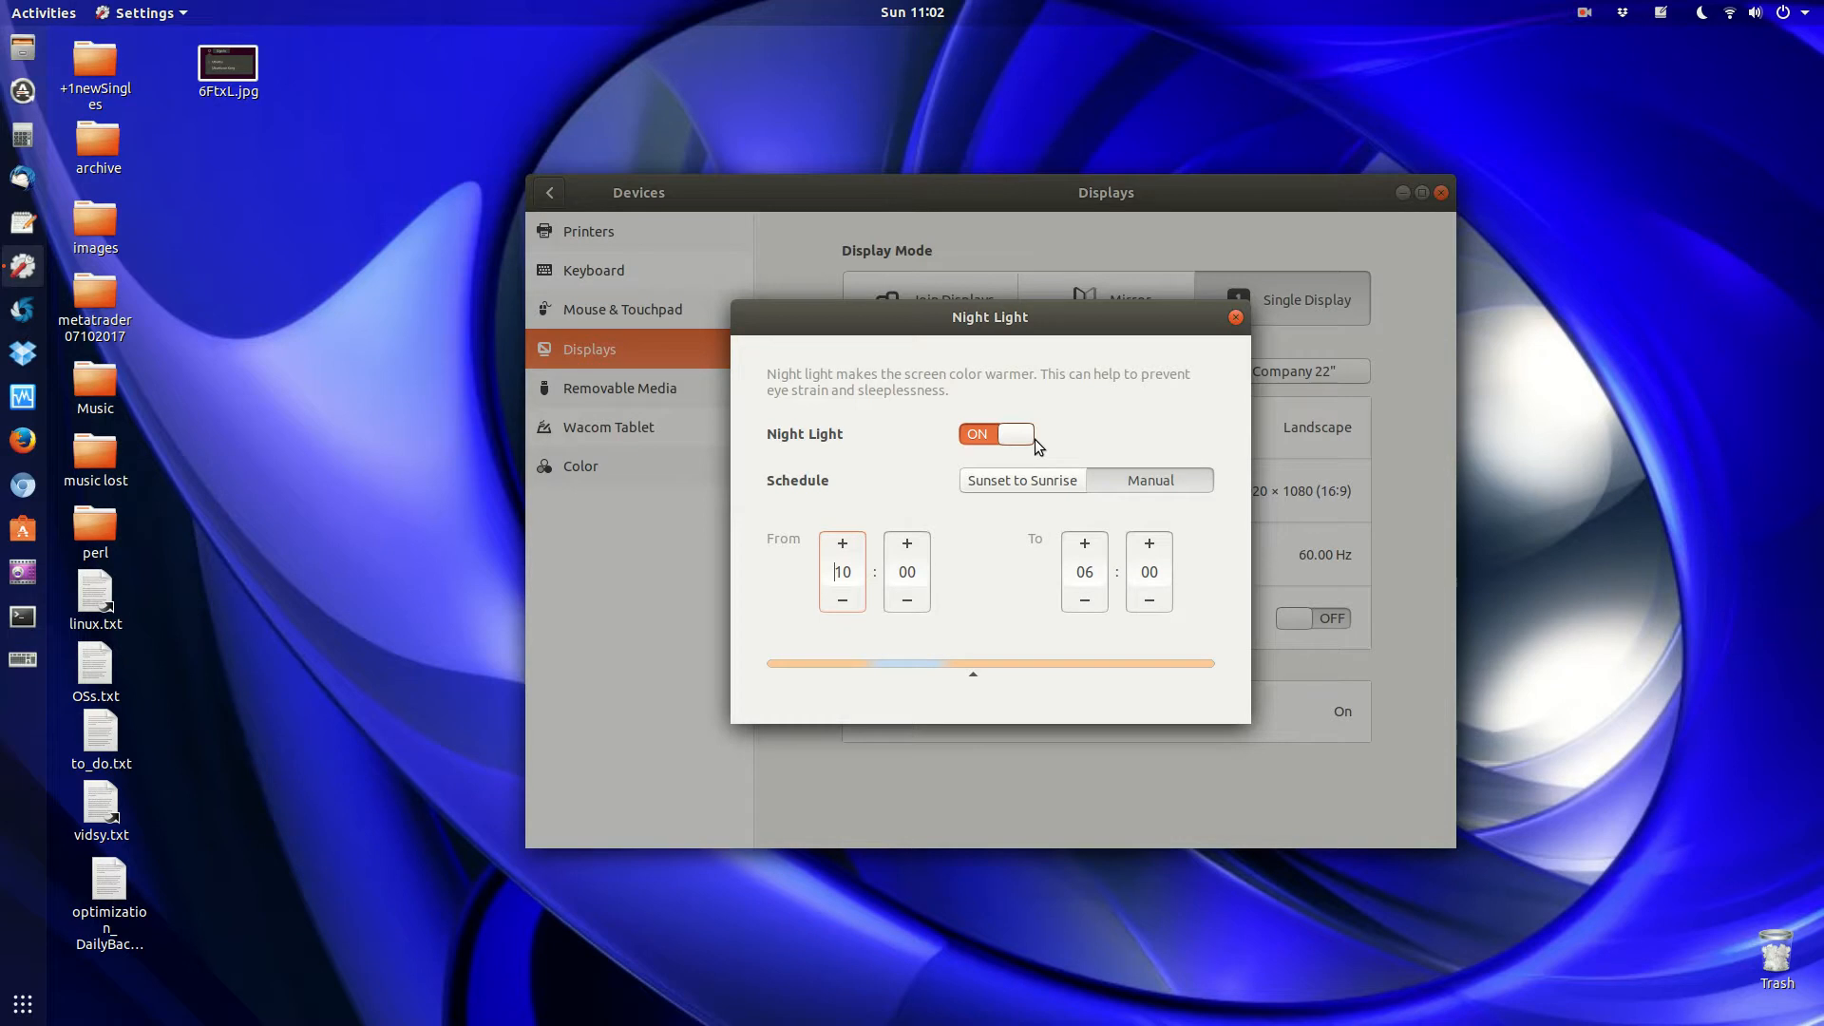
mouse_move(1028, 467)
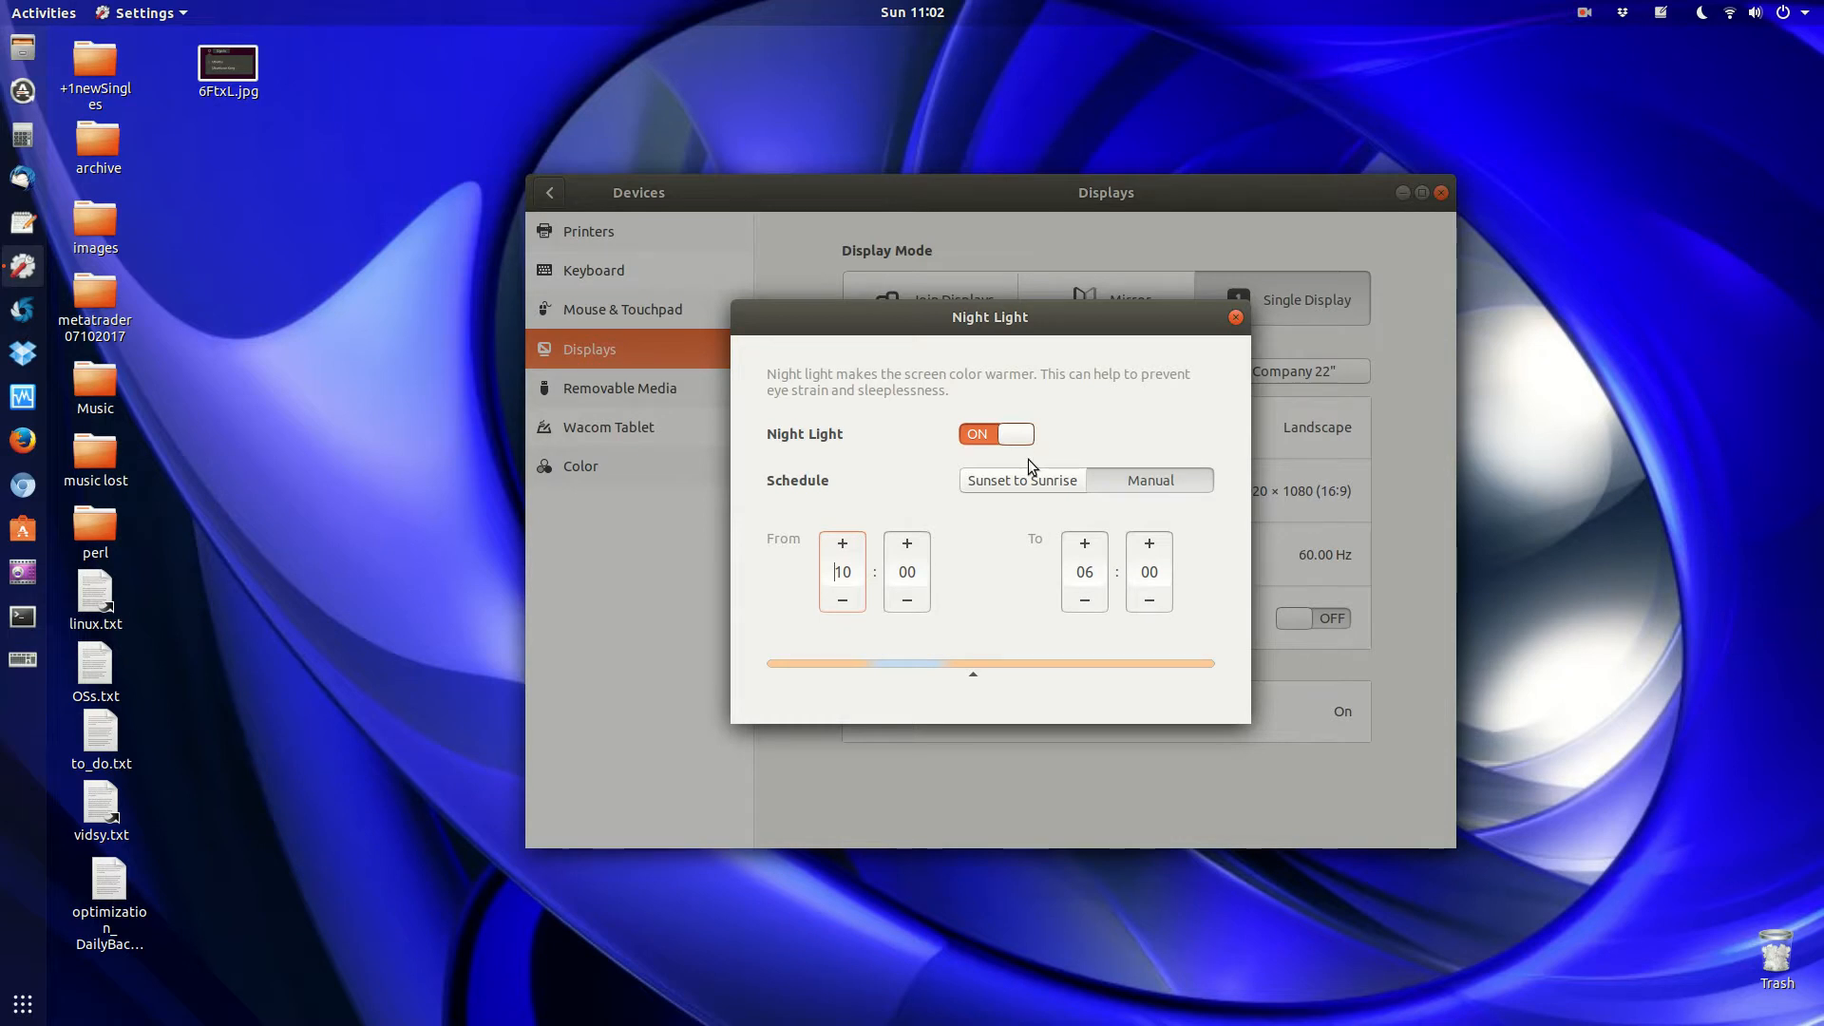
mouse_move(1007, 338)
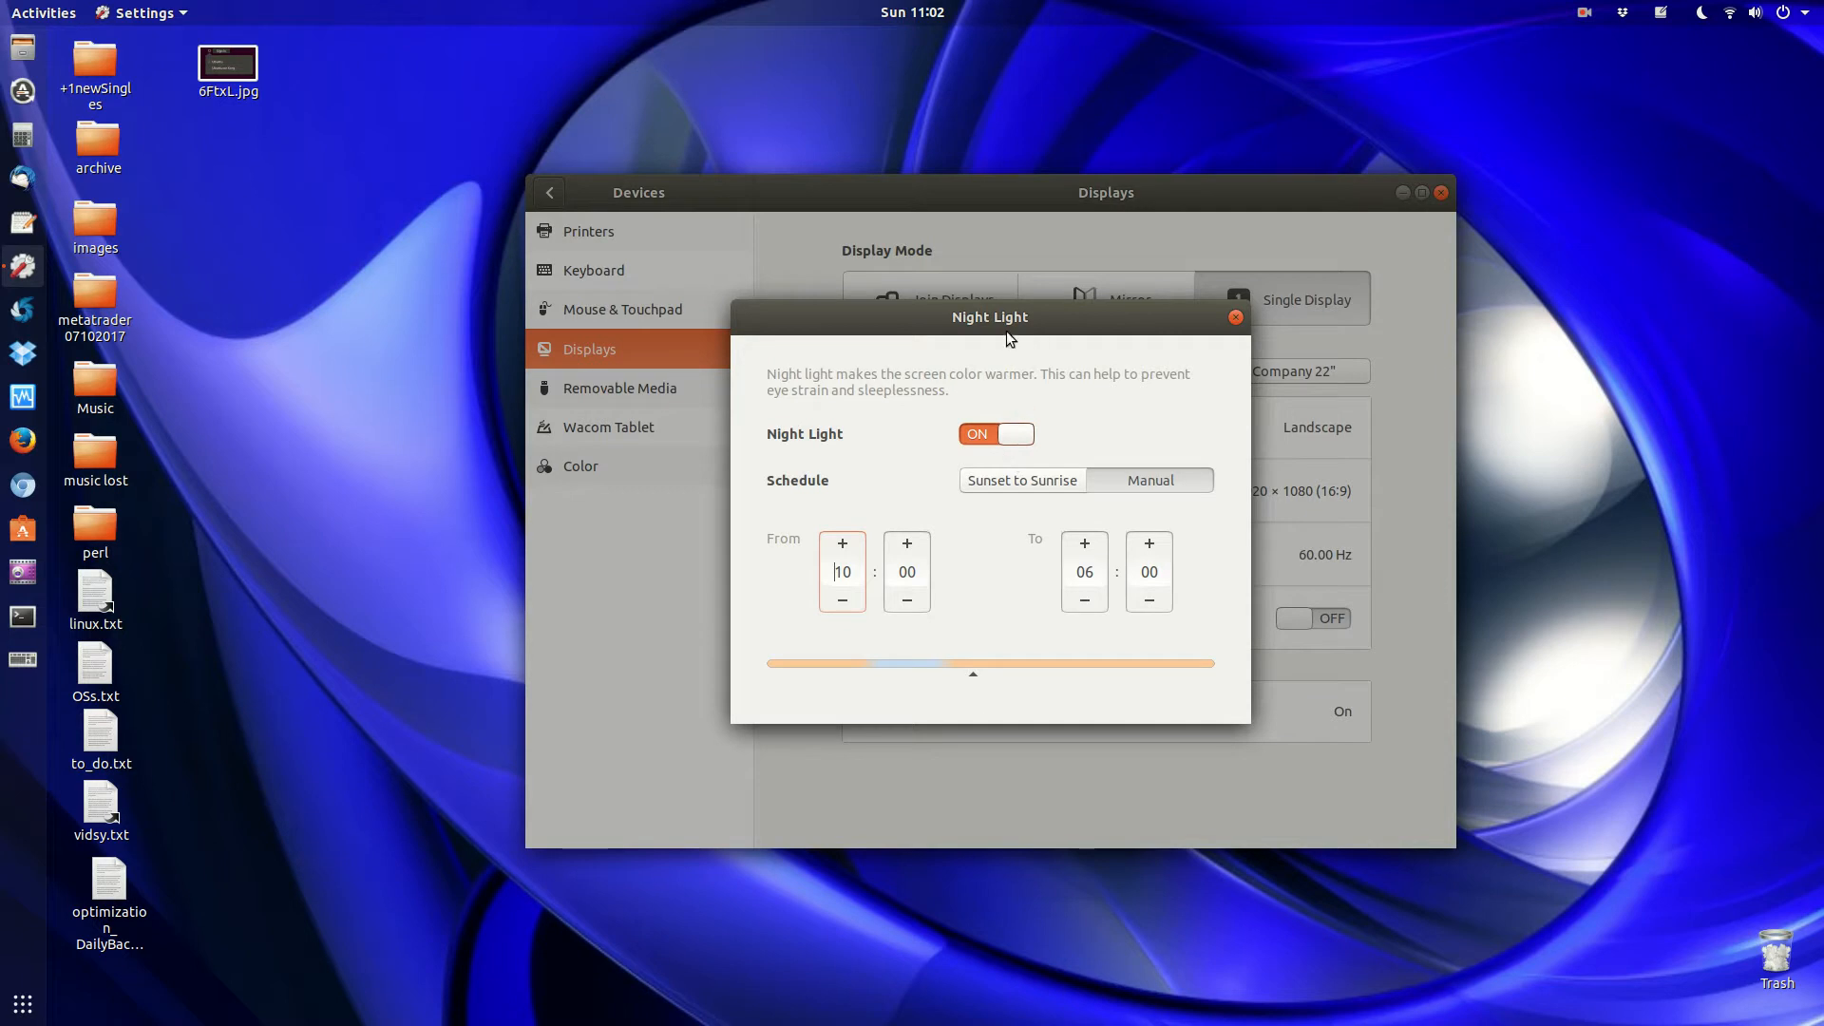